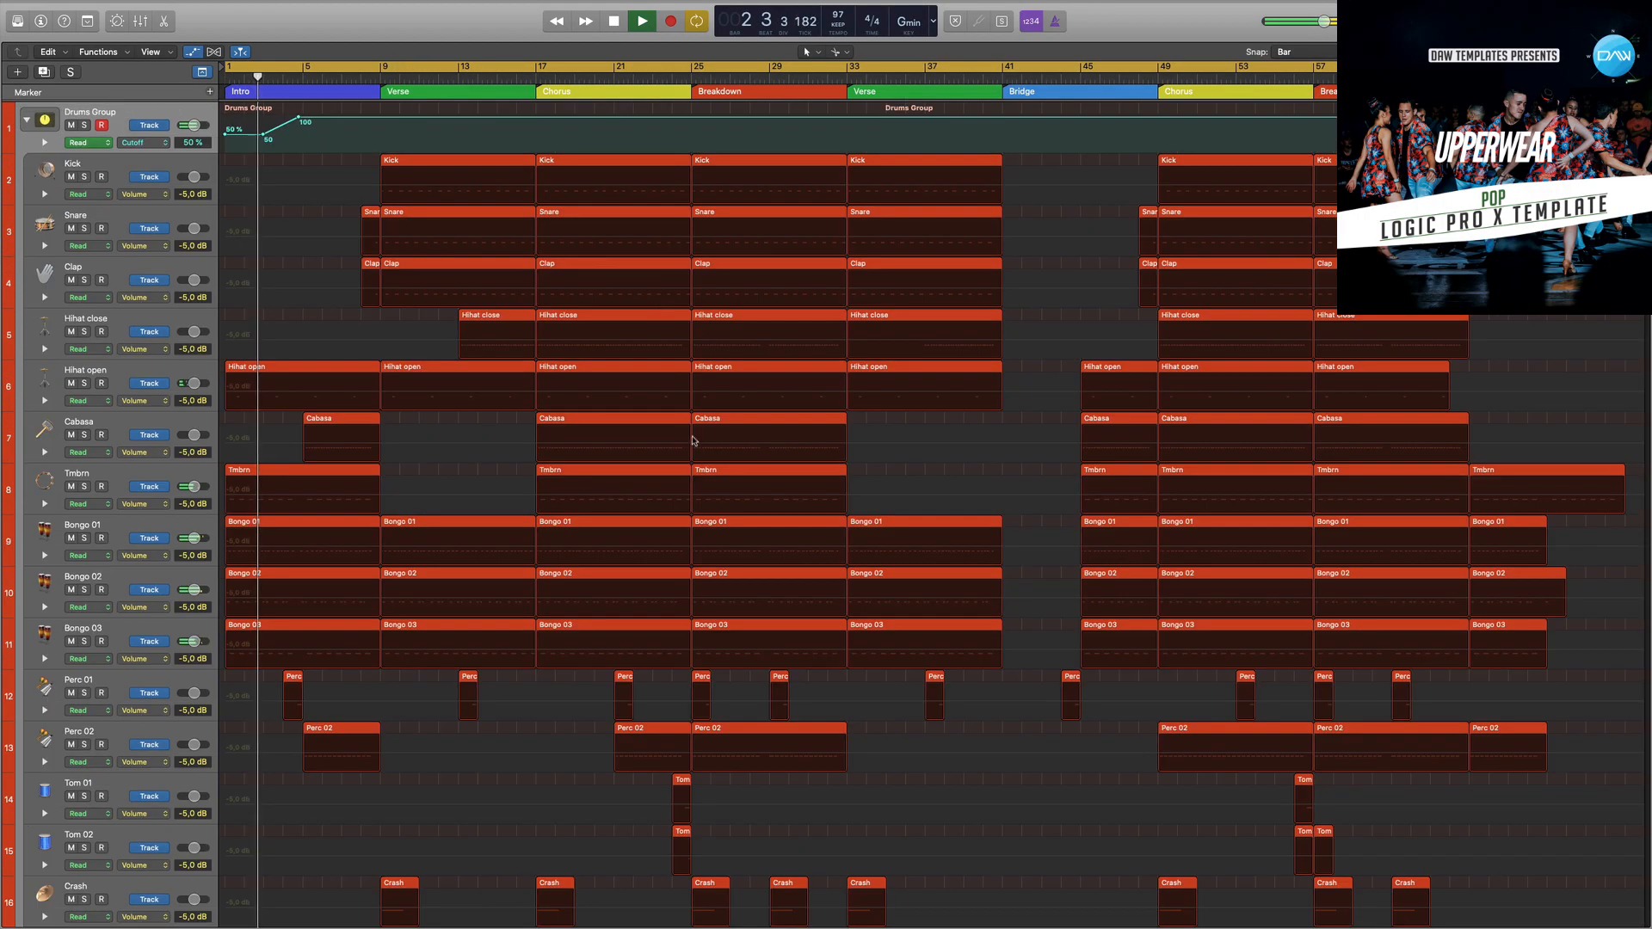
Step: Scroll the tracks area down past the drums to the FX, Bass and Piano groups
{"action": "scroll", "scroll_direction": "down", "scroll_amount": 3}
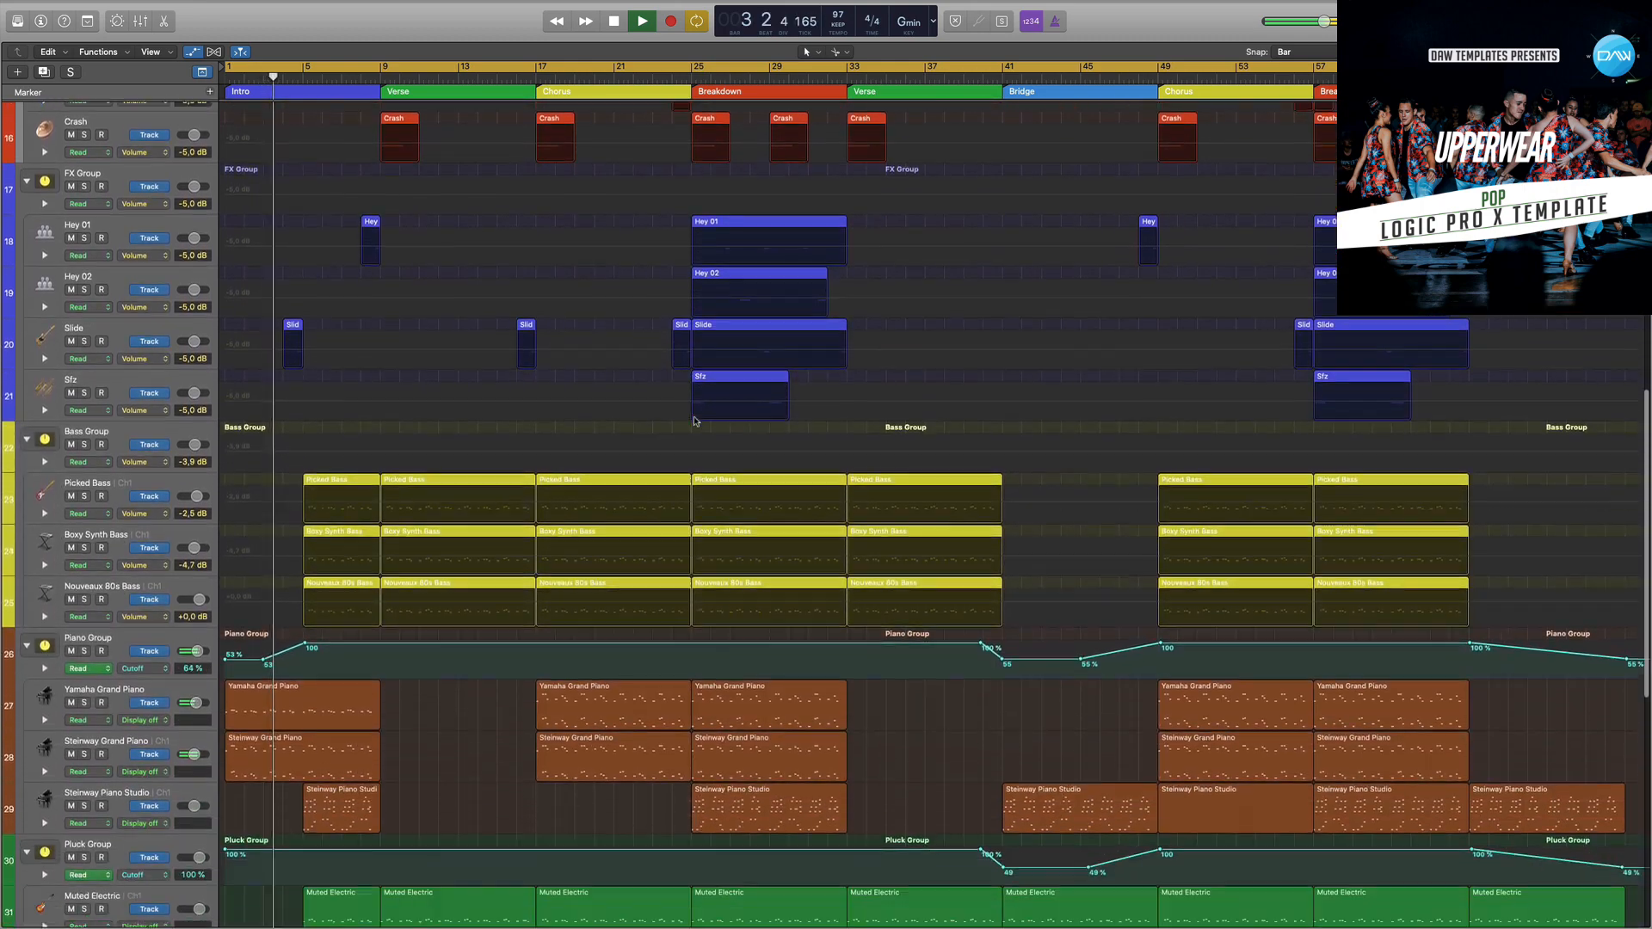
Step: Scroll the tracks down toward the remaining groups through to Voice
{"action": "scroll", "scroll_direction": "down", "scroll_amount": 3}
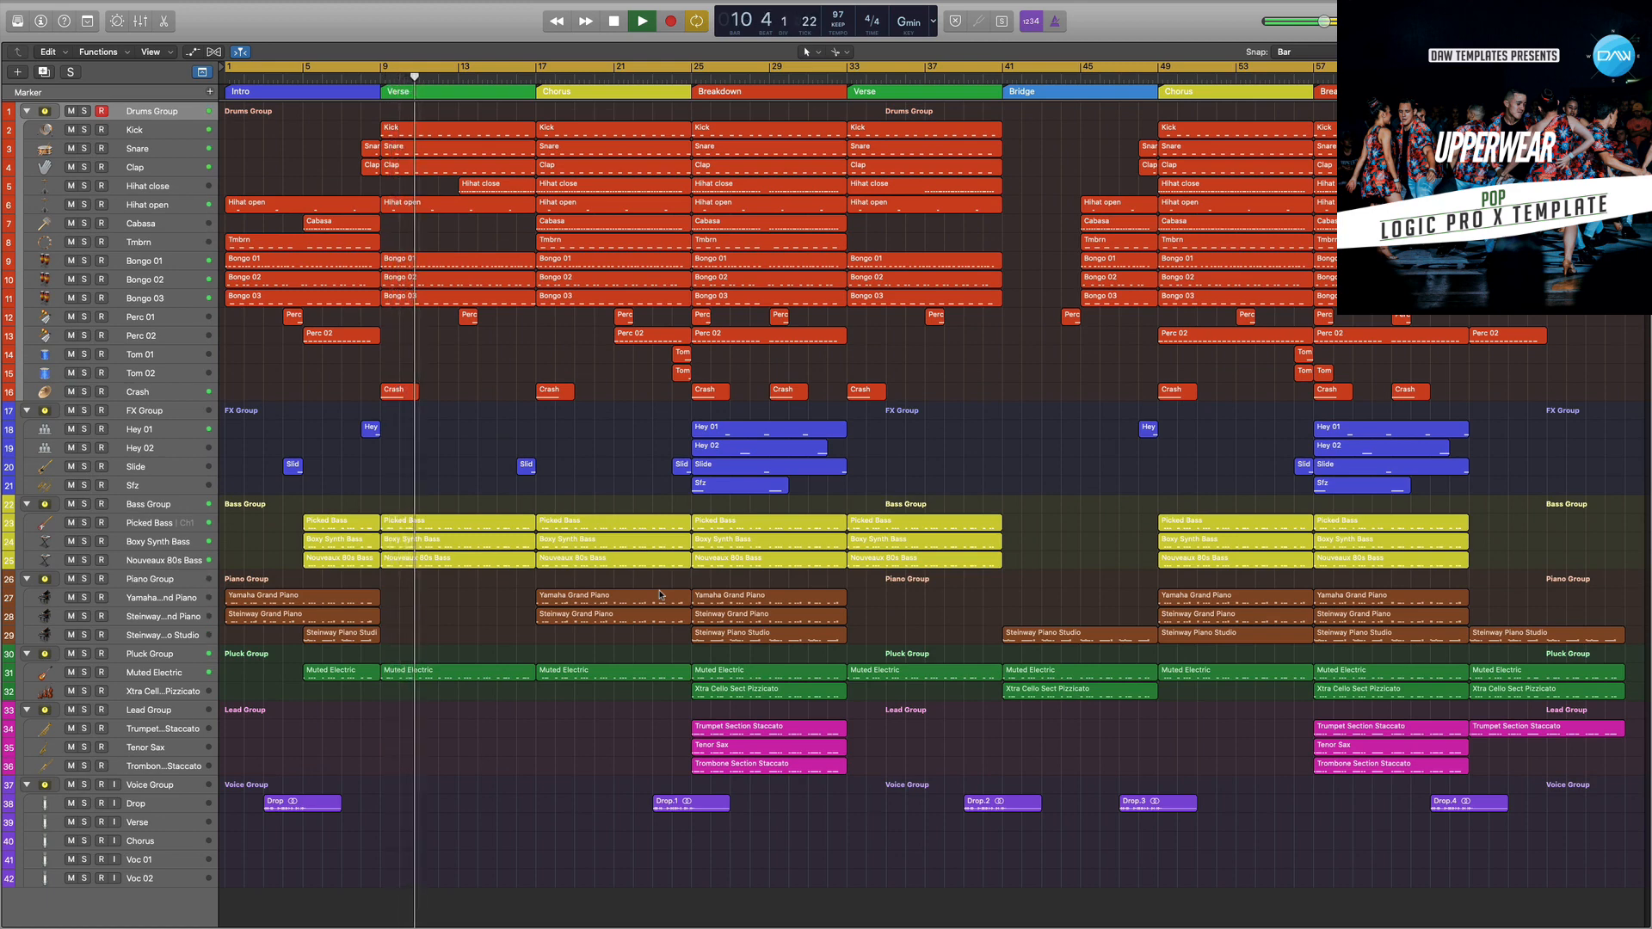
{"action": "left_click", "coordinate": [640, 20]}
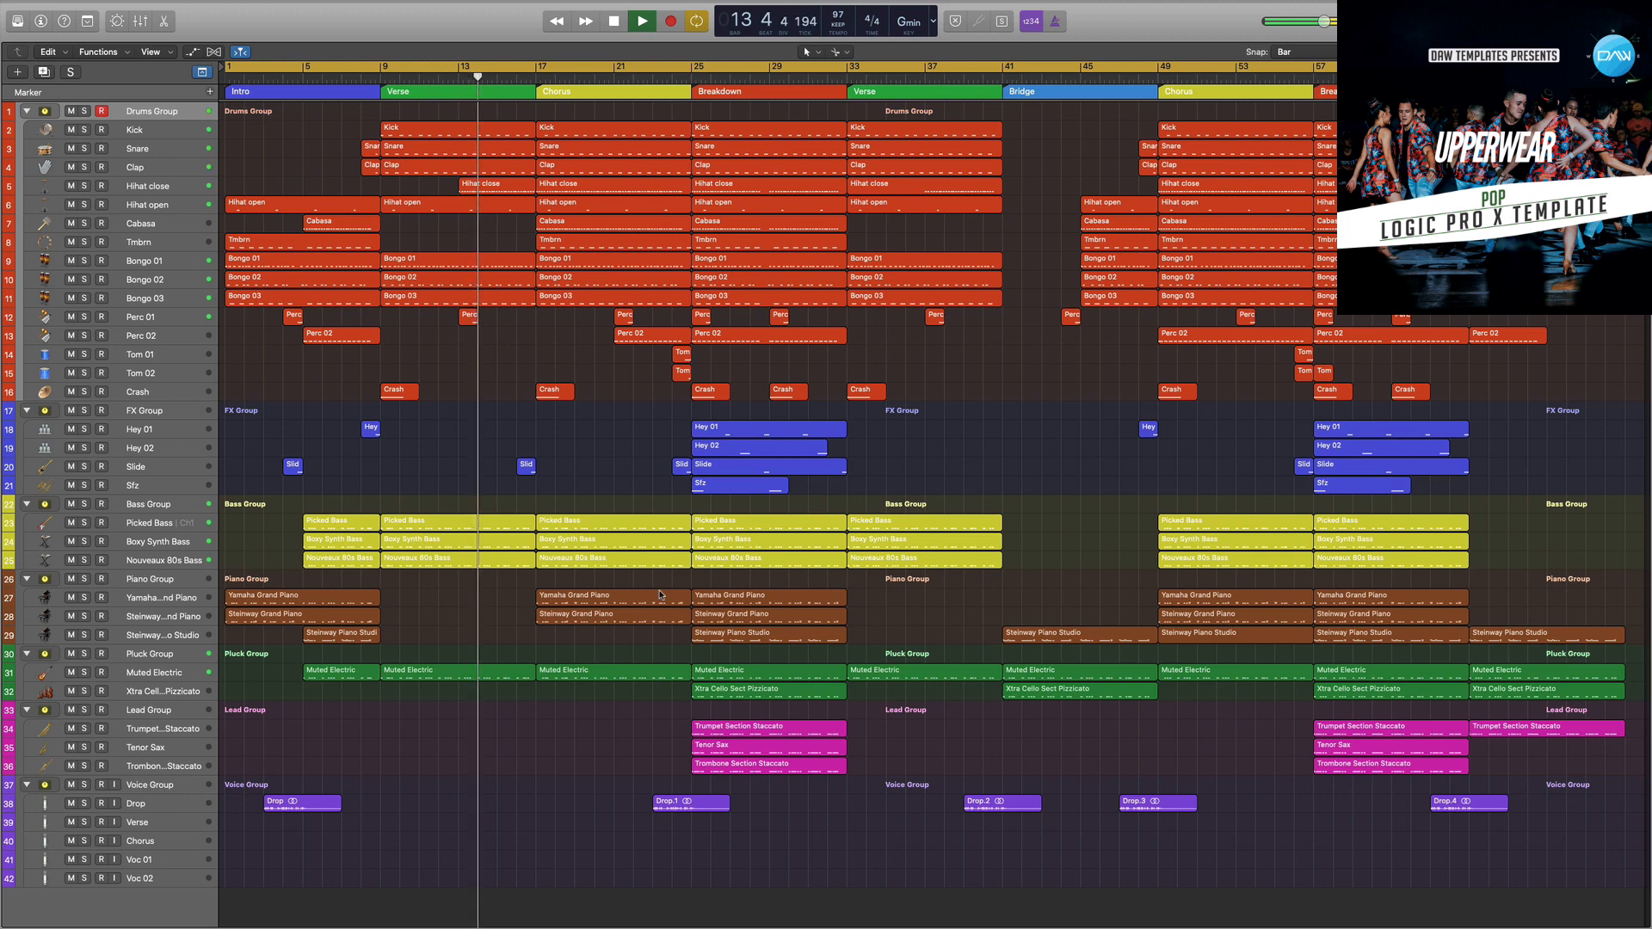
{"action": "left_click", "coordinate": [640, 20]}
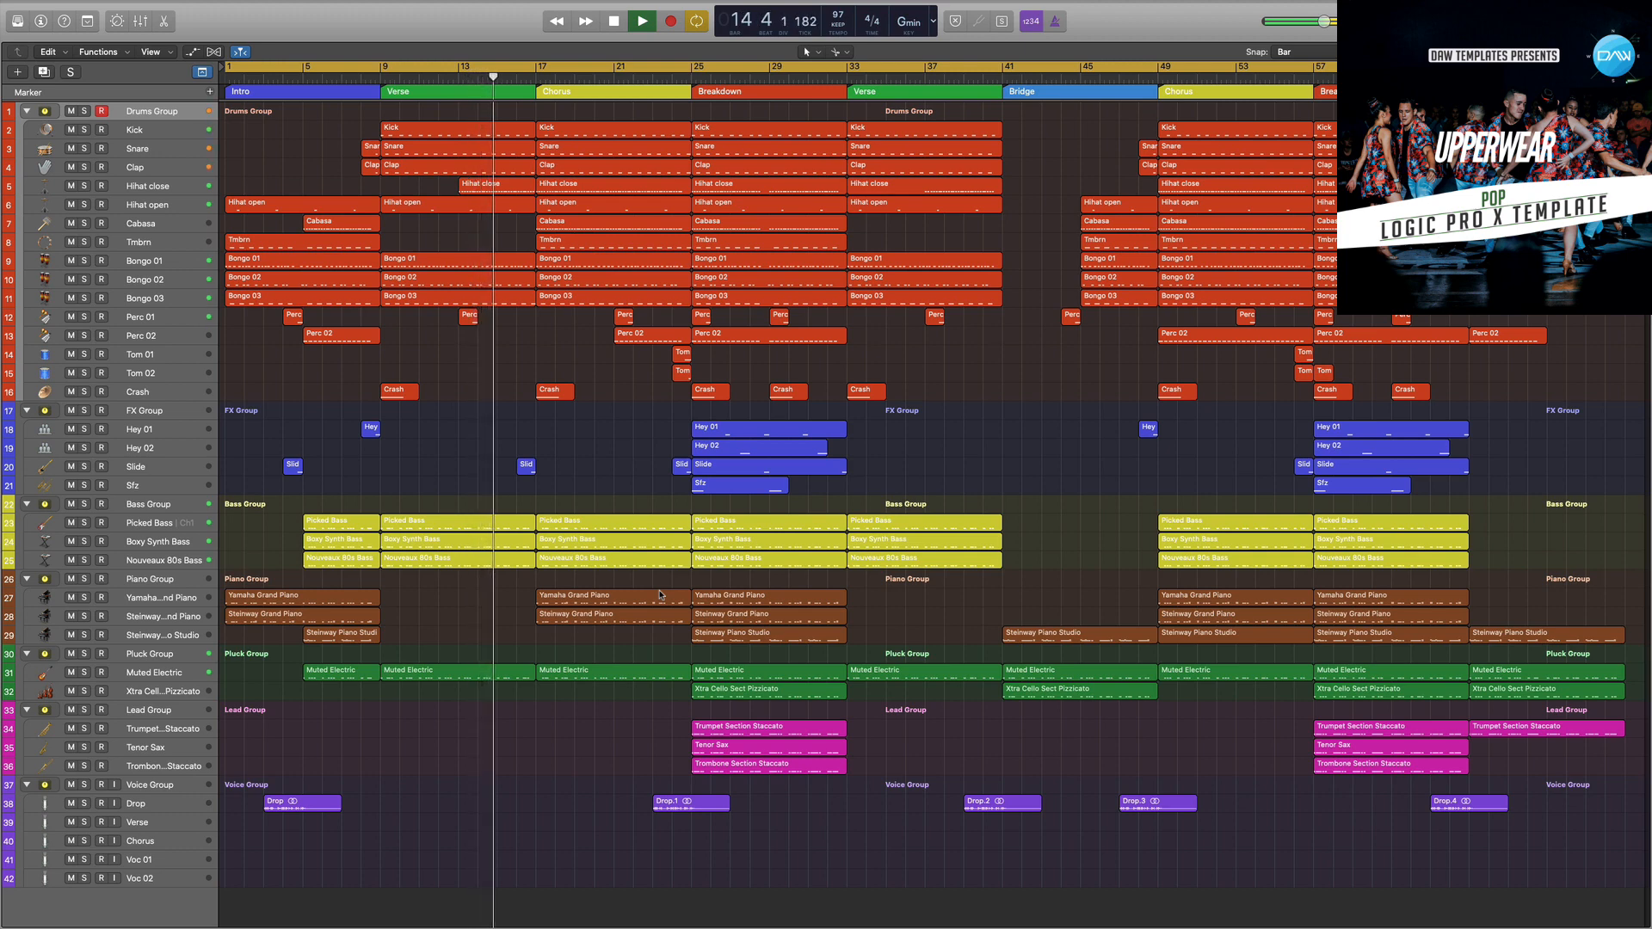